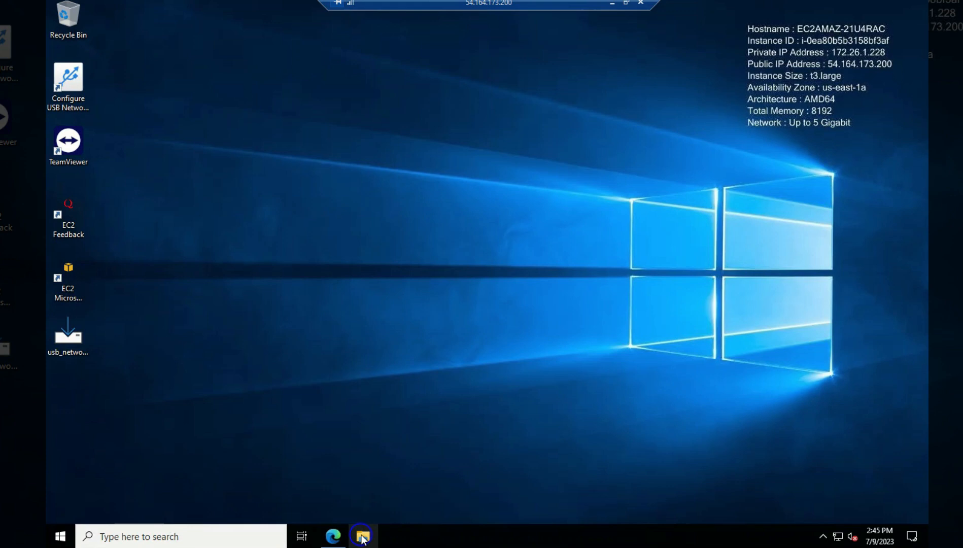
Check This PC in the remote File Explorer, which lists only redirected drives C and E
left_click(362, 537)
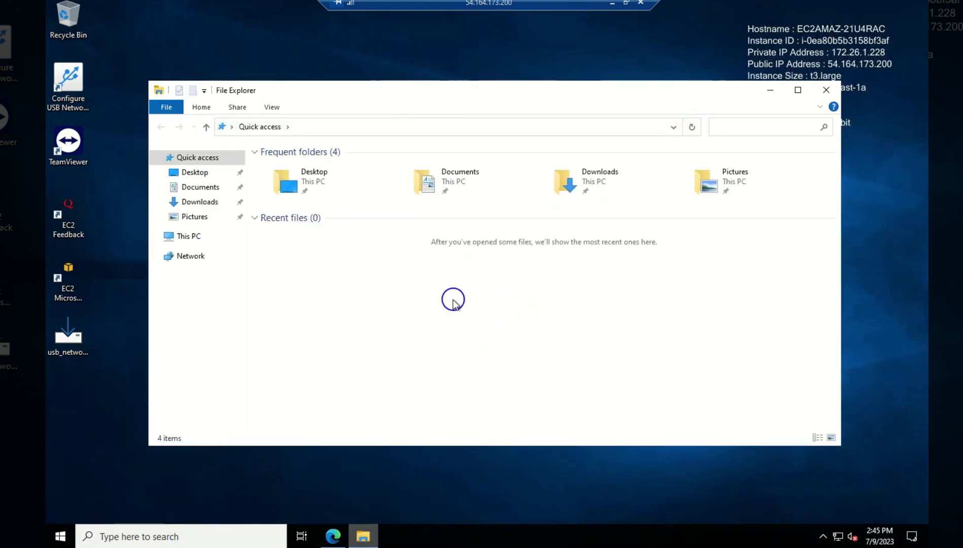
left_click(189, 236)
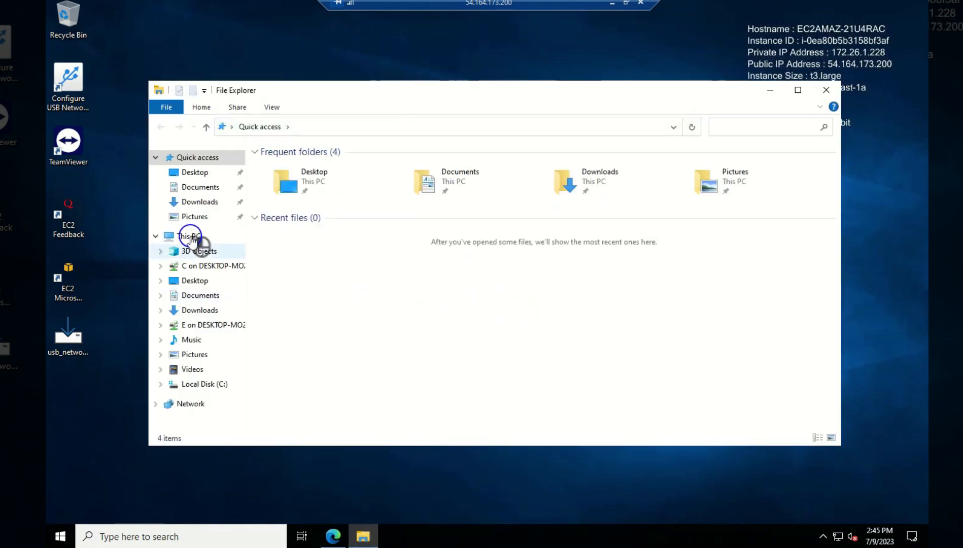
left_click(189, 236)
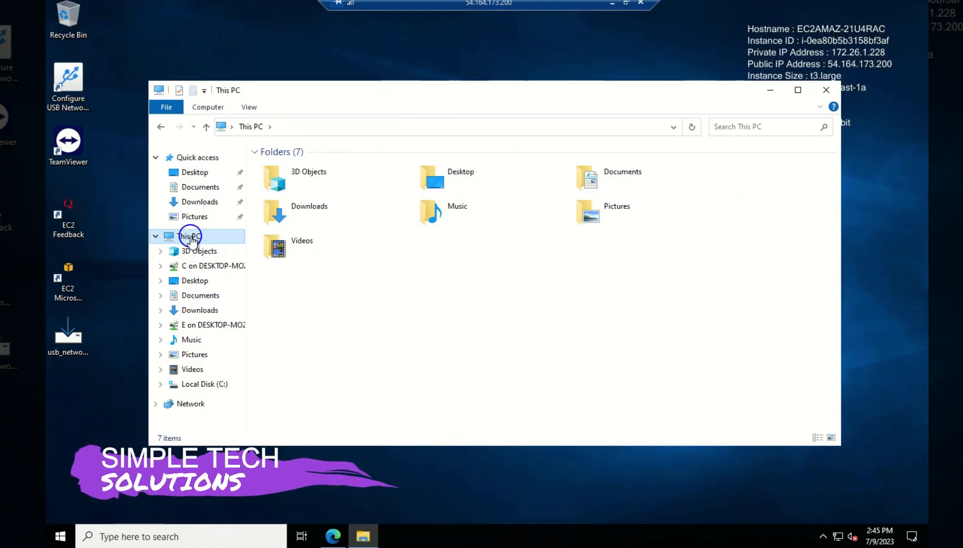
left_click(189, 236)
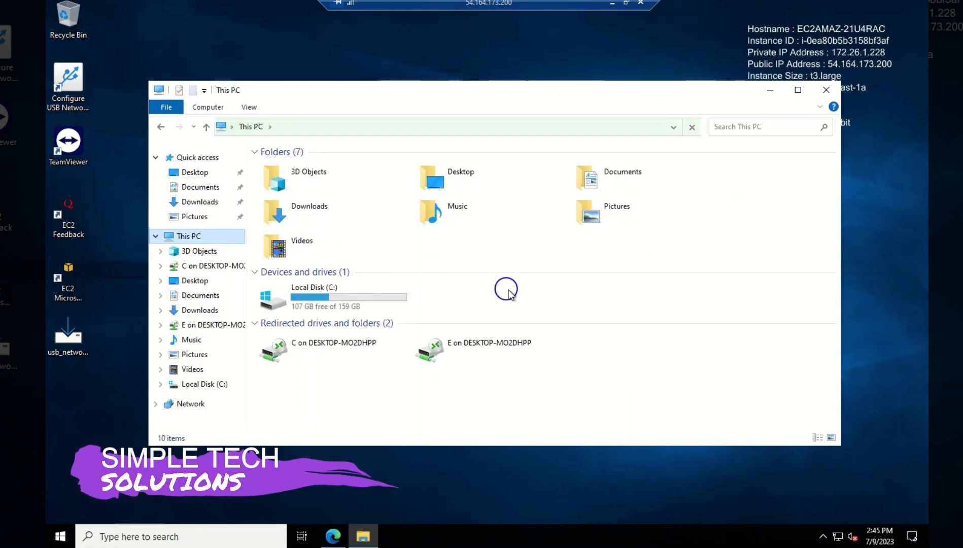
left_click(333, 349)
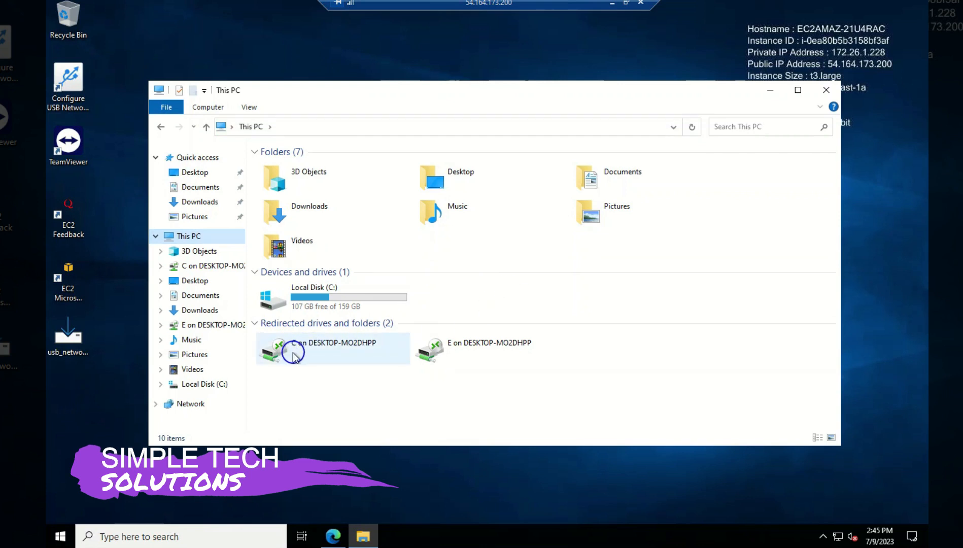
mouse_move(328, 350)
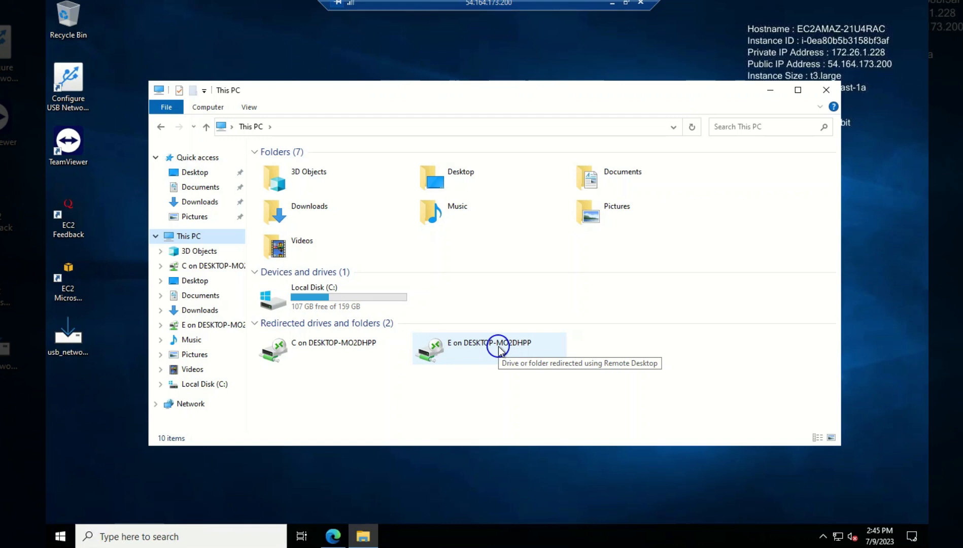
left_click(797, 90)
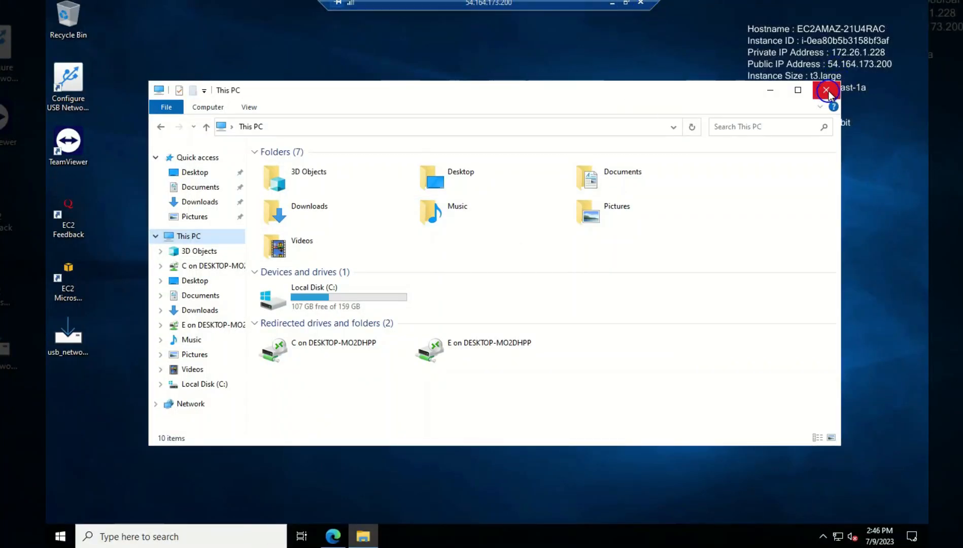
left_click(827, 90)
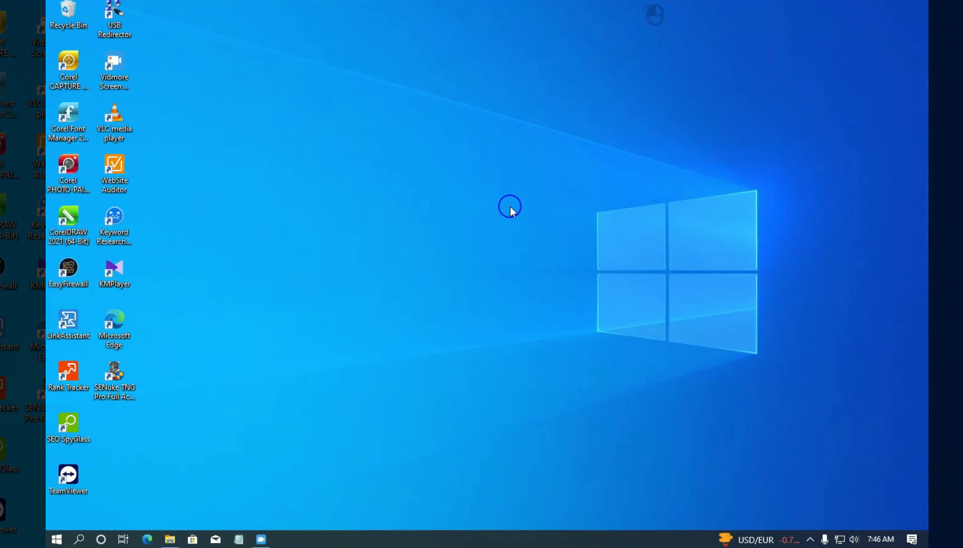
mouse_move(231, 460)
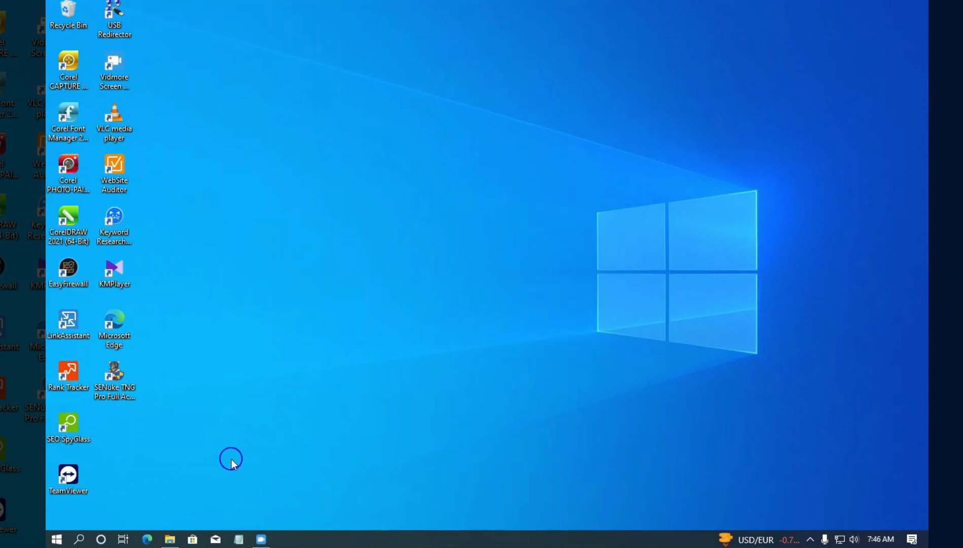
left_click(169, 543)
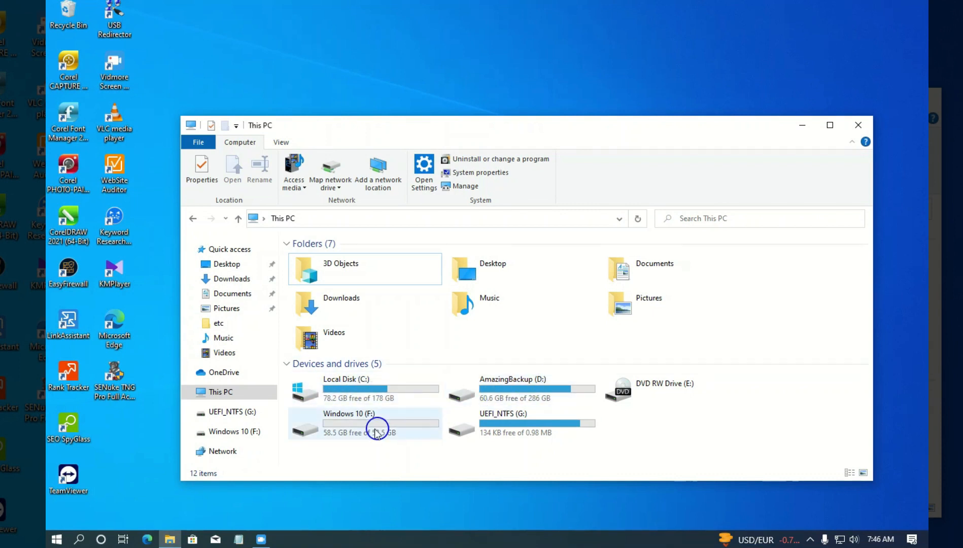
mouse_move(345, 431)
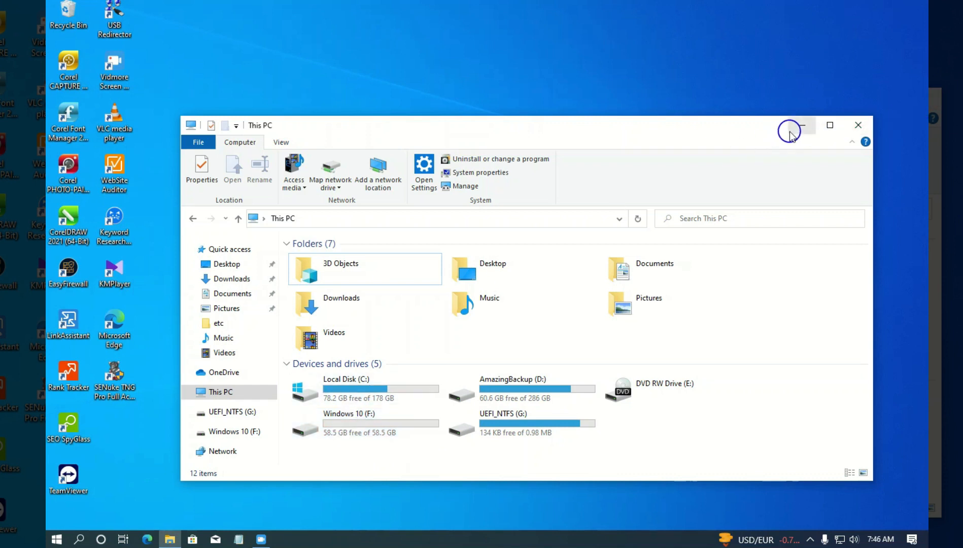
mouse_move(803, 125)
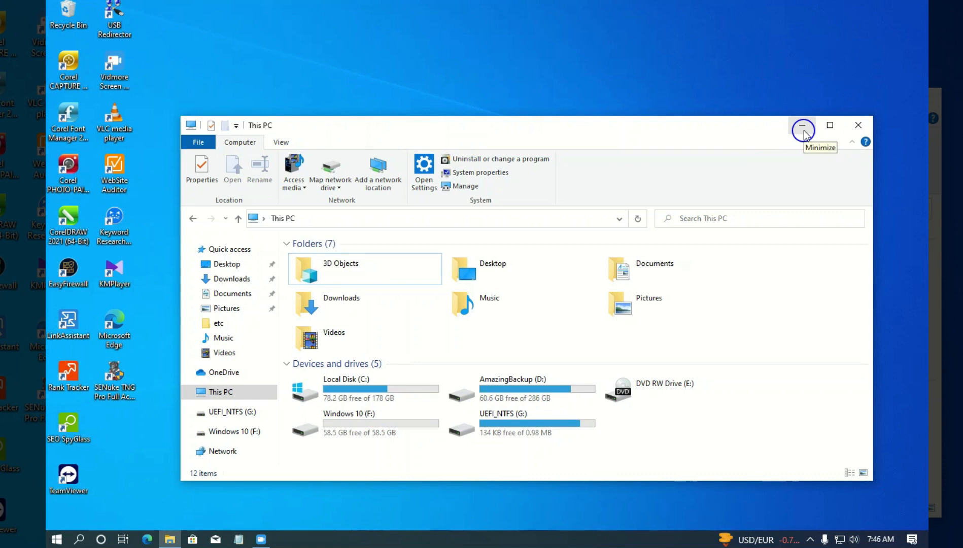
left_click(803, 125)
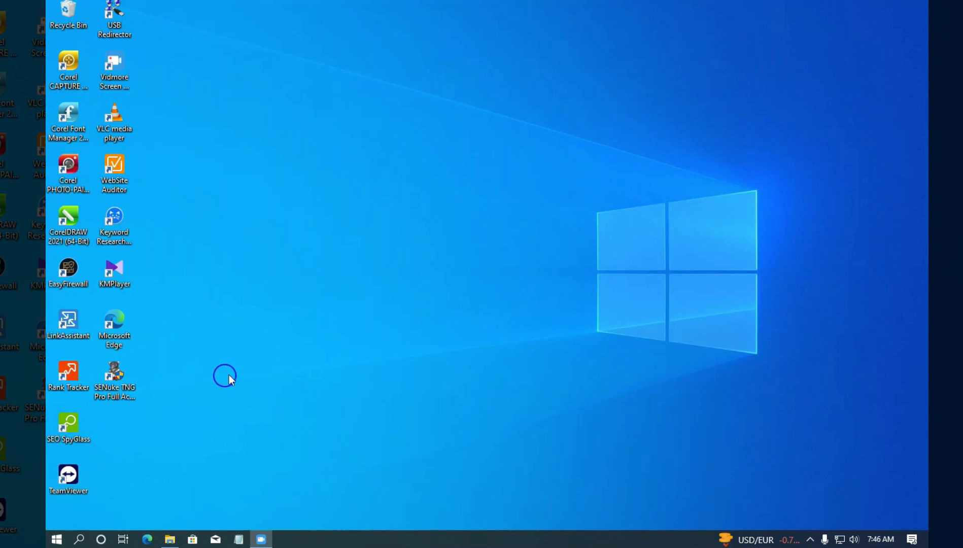
mouse_move(181, 82)
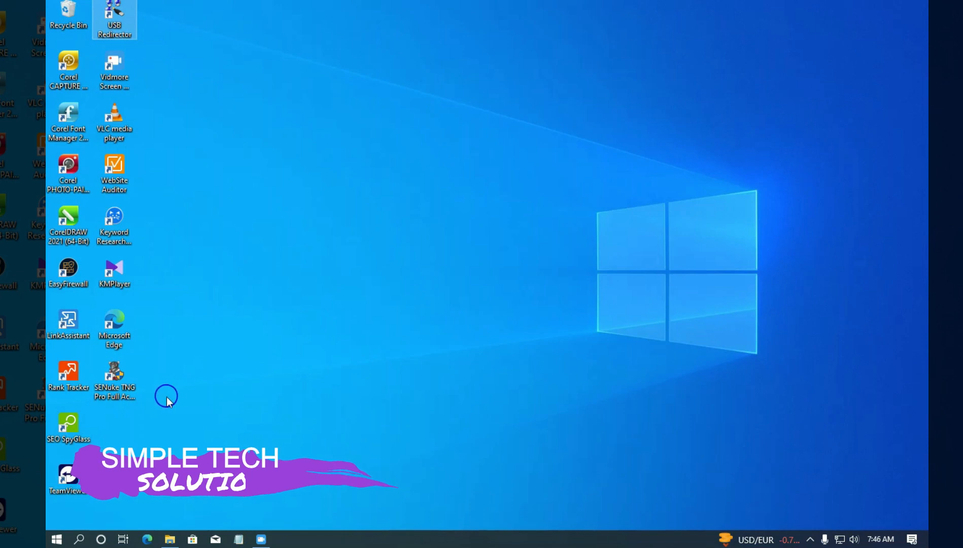
mouse_move(56, 539)
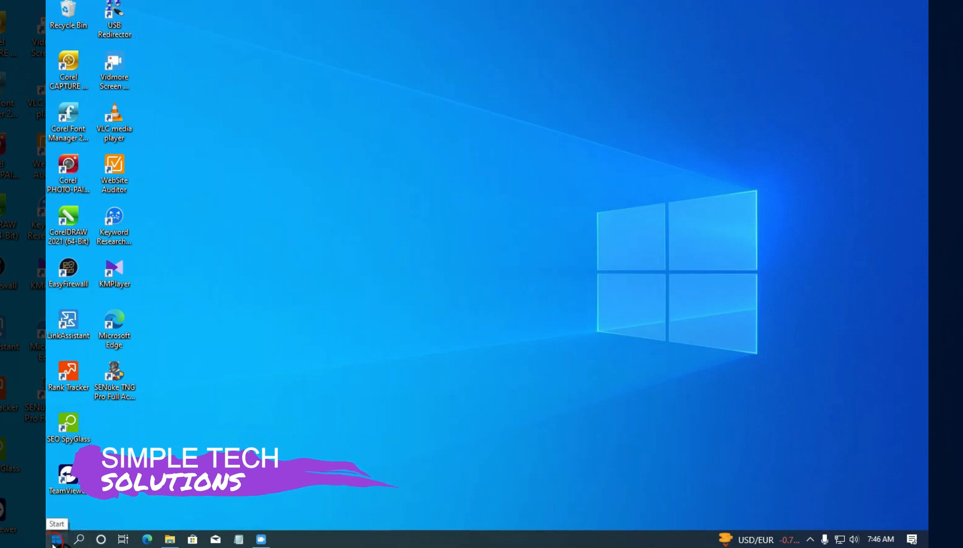
Search Start for 'rdp' and open Remote Desktop Connection
left_click(56, 540)
type("rdp")
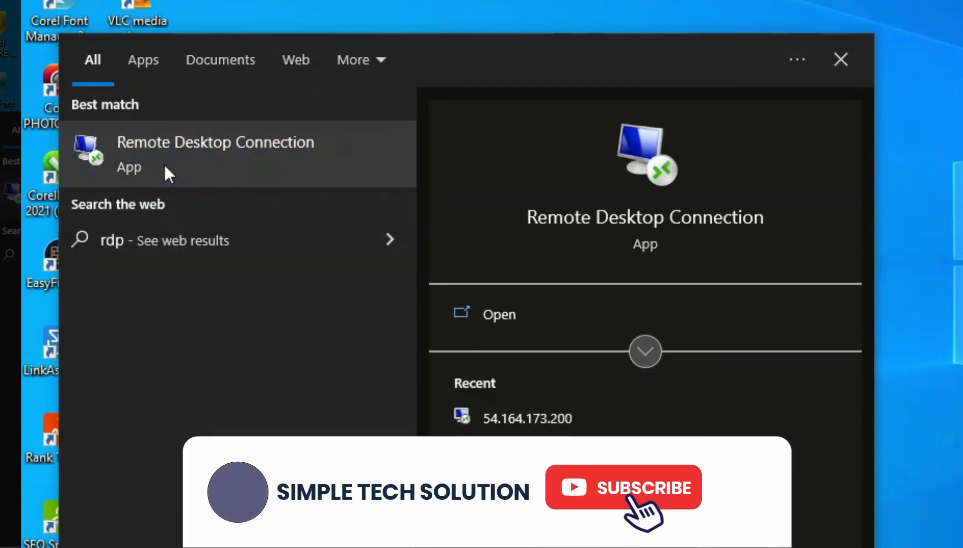
left_click(622, 488)
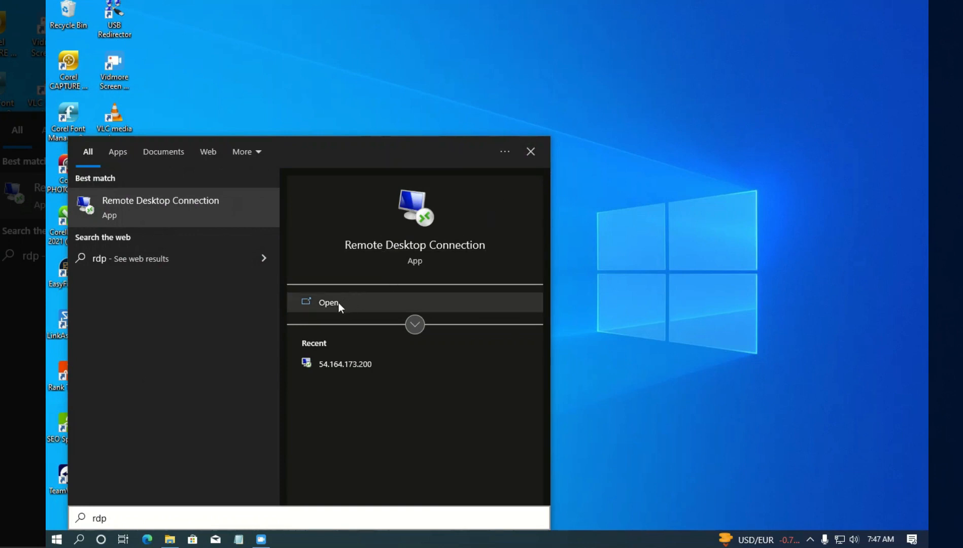
left_click(329, 301)
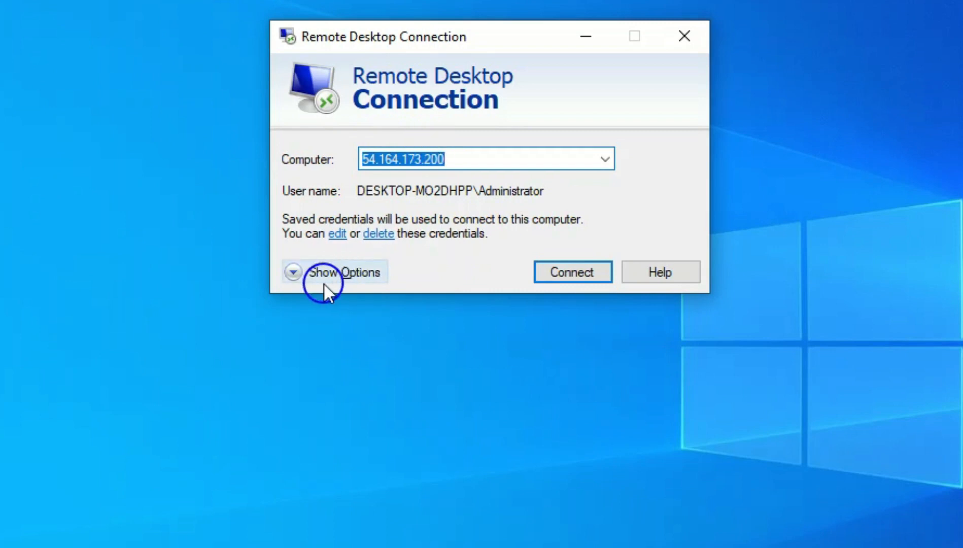
Show the Local Resources drive list in Remote Desktop Connection
left_click(337, 271)
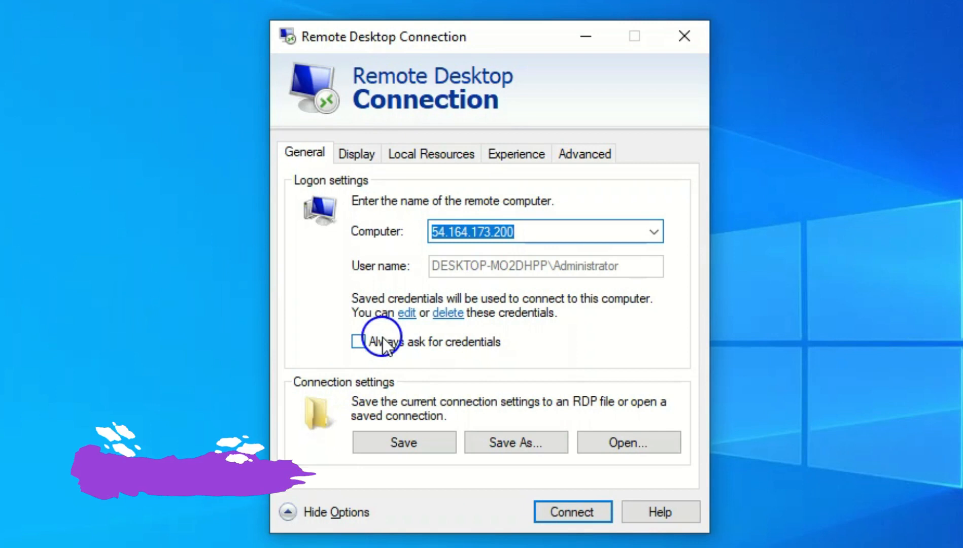
left_click(431, 154)
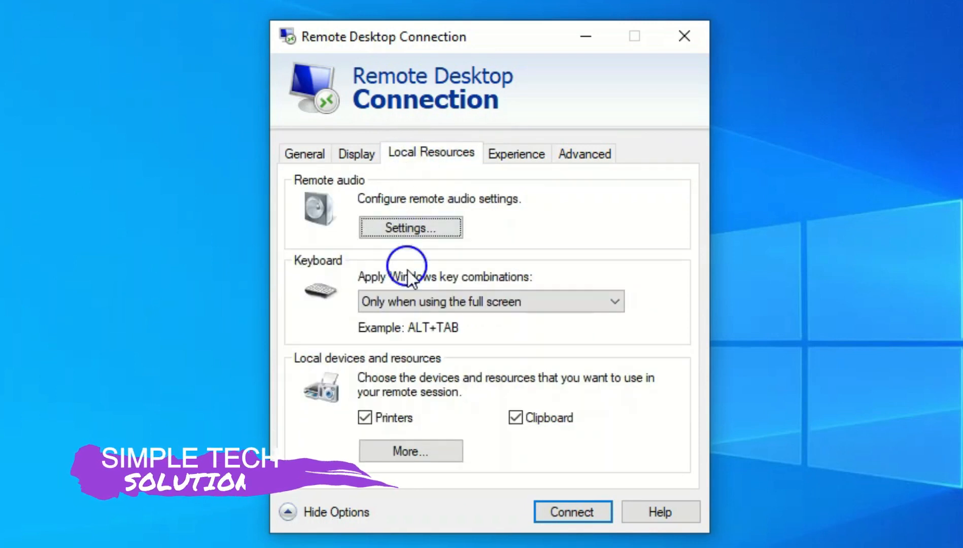
left_click(410, 451)
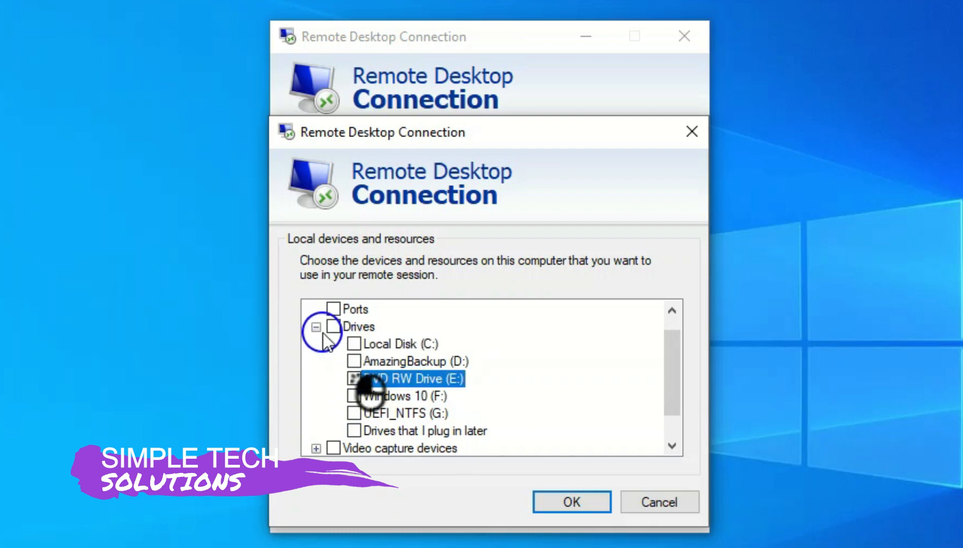
left_click(315, 327)
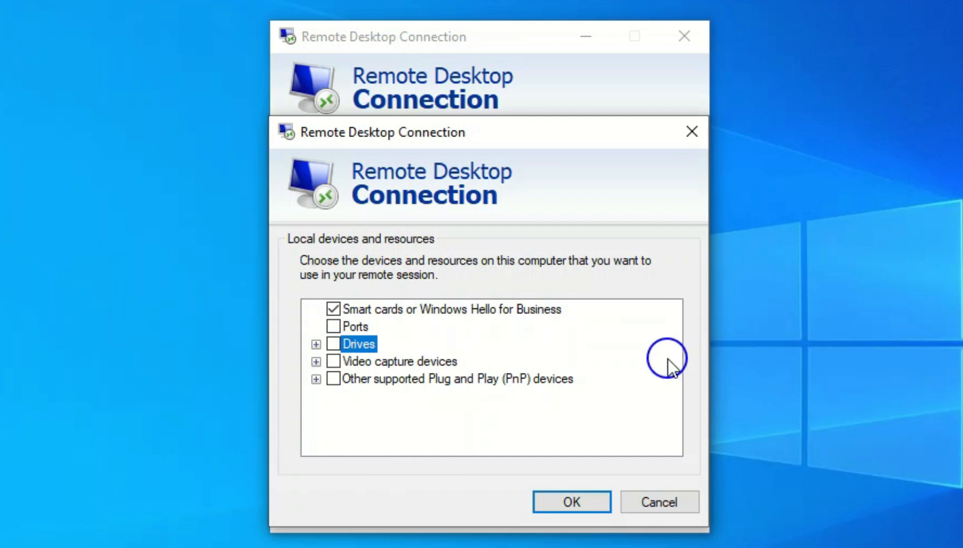
mouse_move(666, 363)
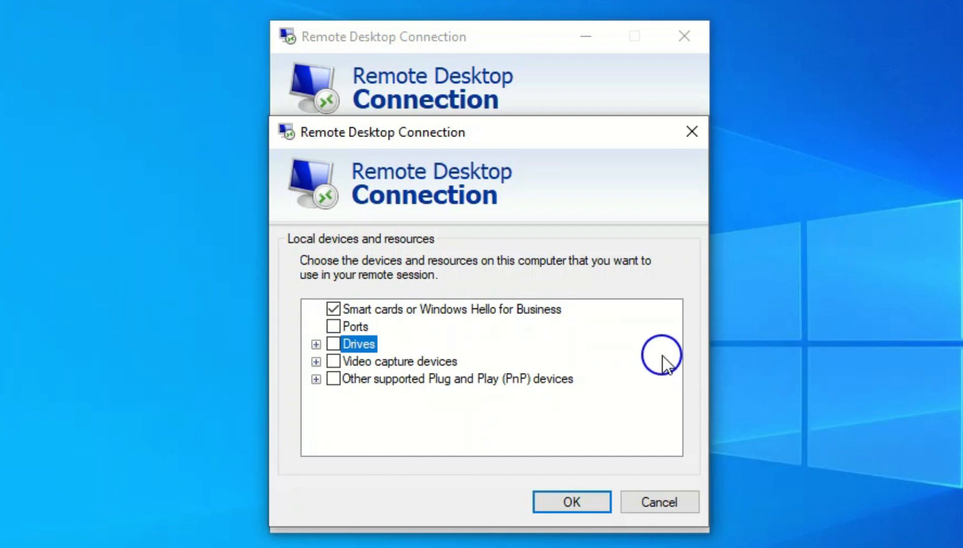
left_click(315, 344)
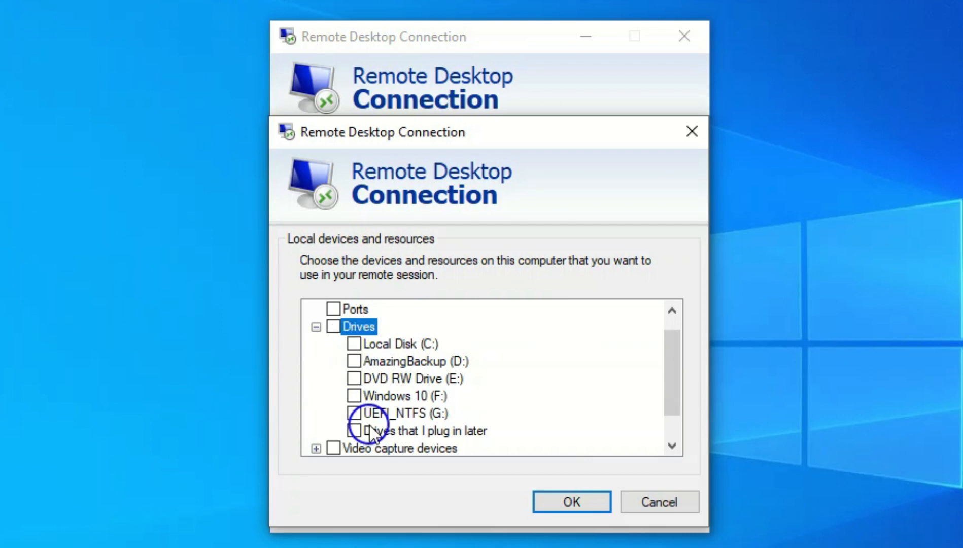
Share the Windows 10 (F:) drive, confirm, and start connecting
left_click(354, 395)
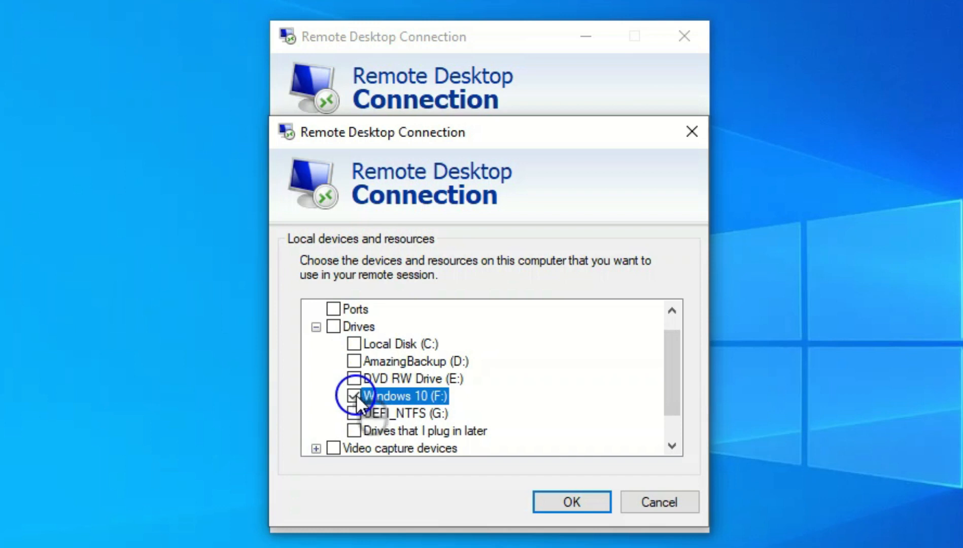
left_click(571, 502)
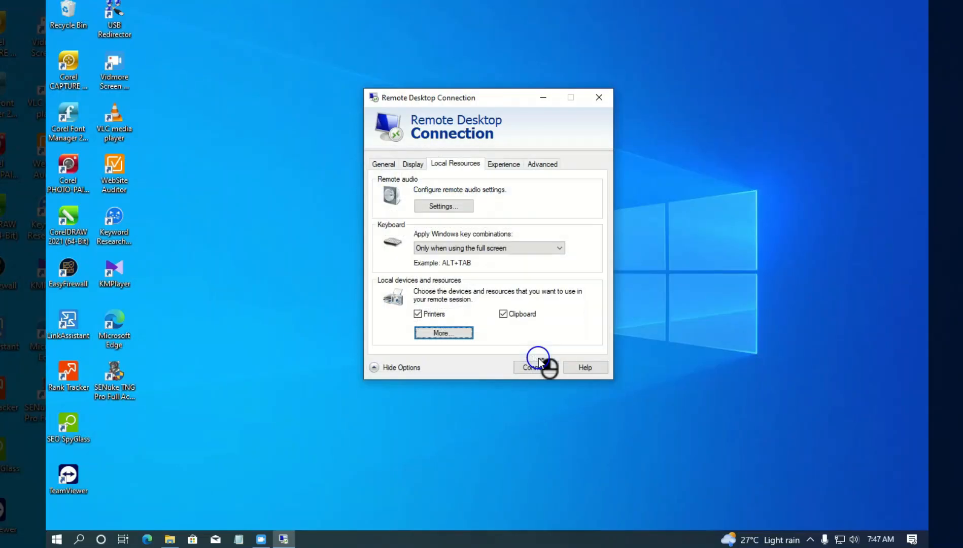
left_click(534, 368)
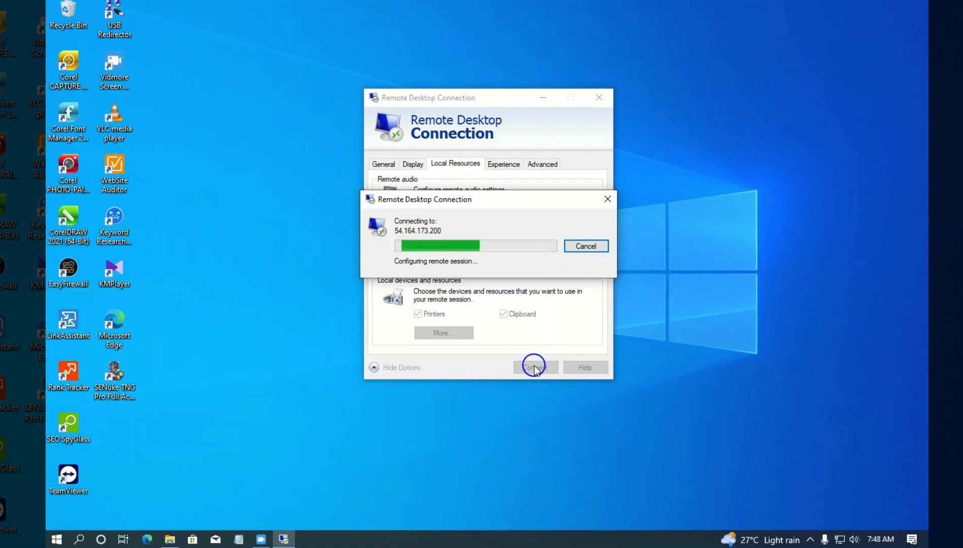
Refresh This PC in the remote session and open the empty 'F on DESKTOP-MO2DHPP' drive
left_click(534, 367)
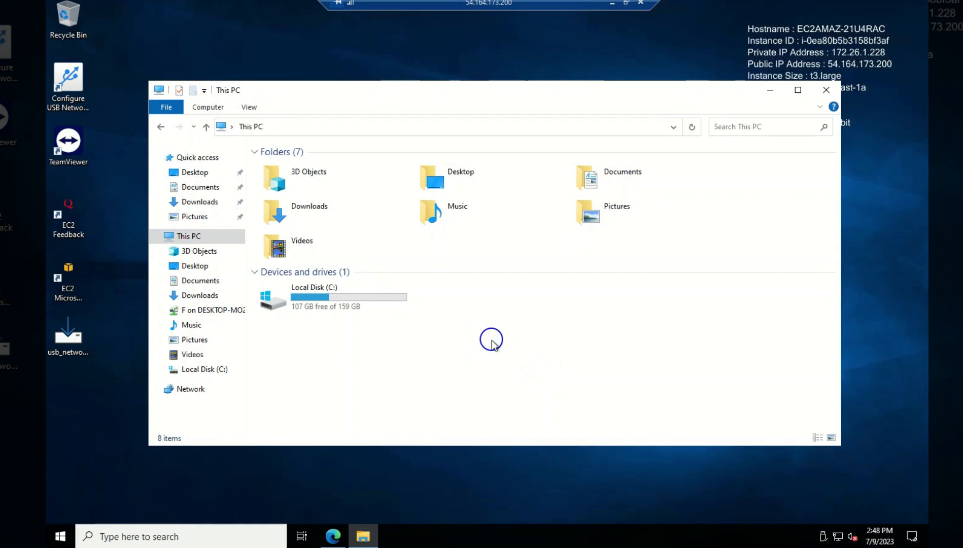
right_click(491, 340)
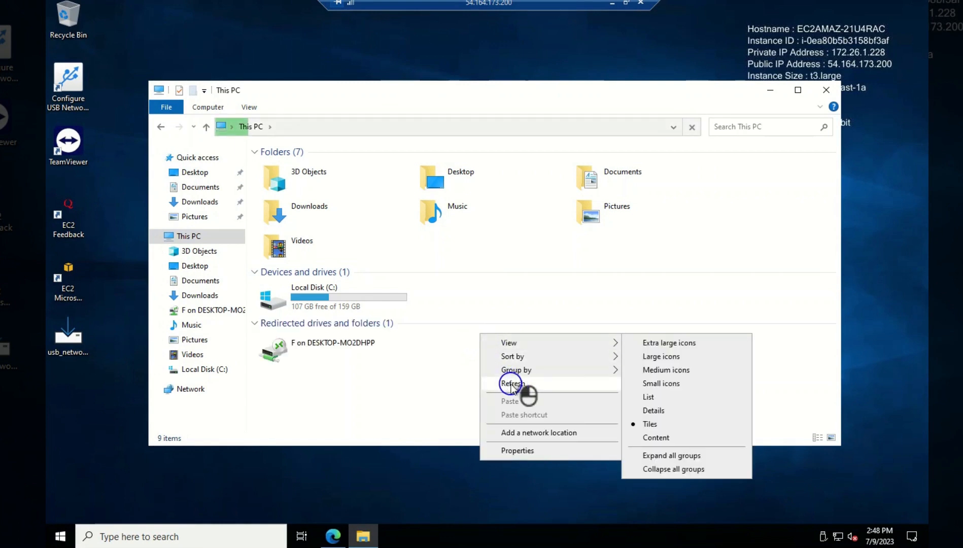
left_click(512, 383)
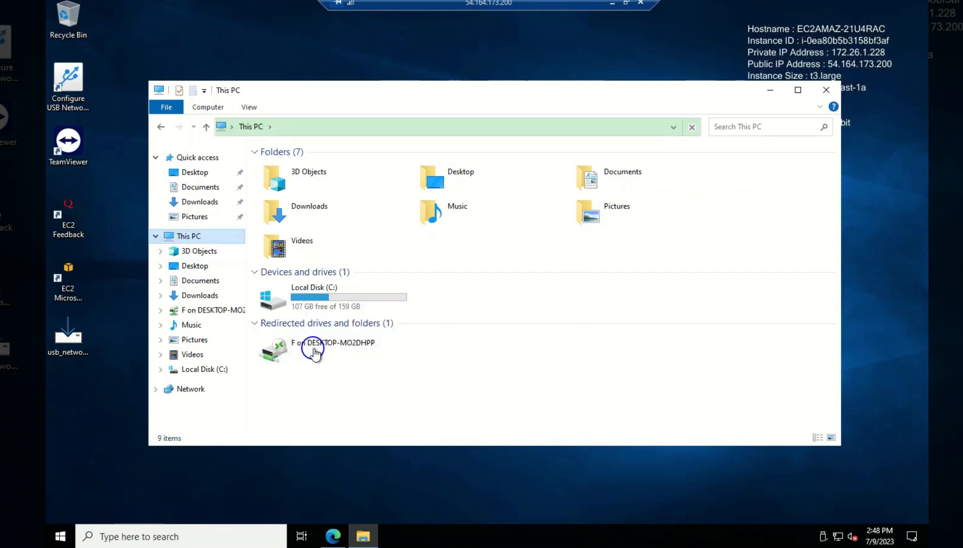
left_click(331, 348)
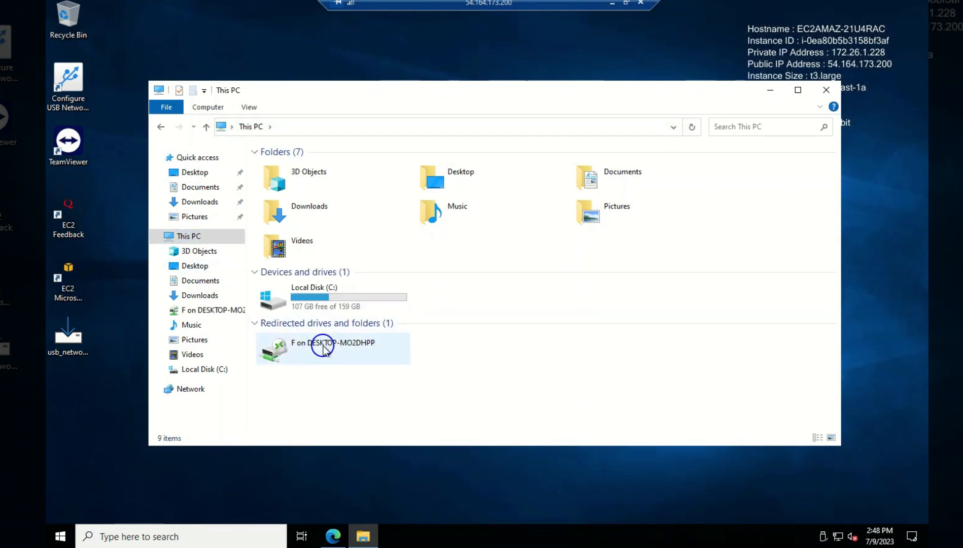
mouse_move(323, 349)
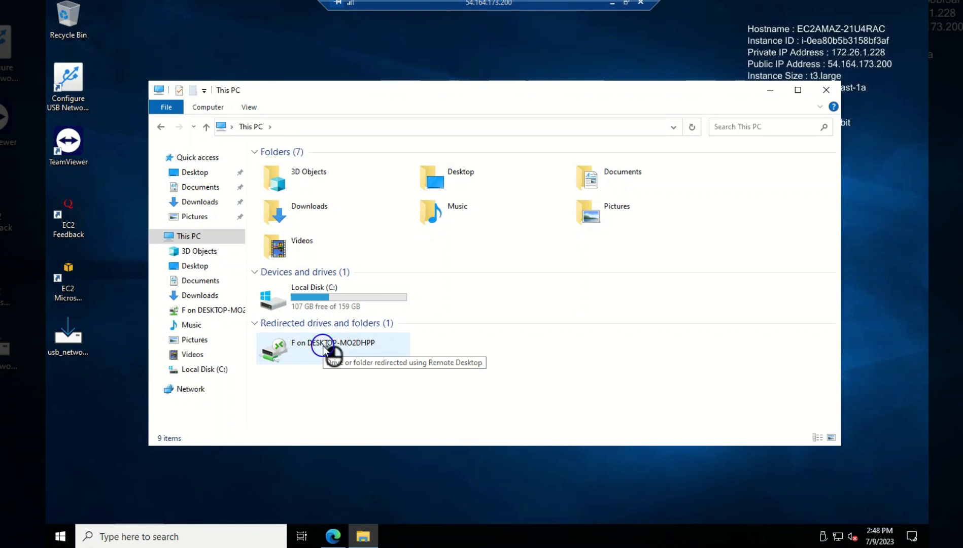
left_click(332, 348)
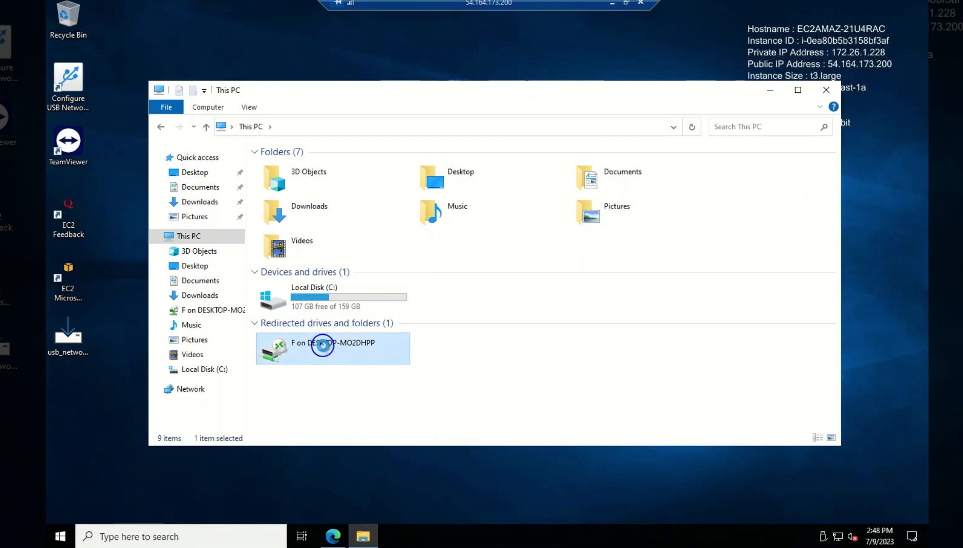
double_click(333, 348)
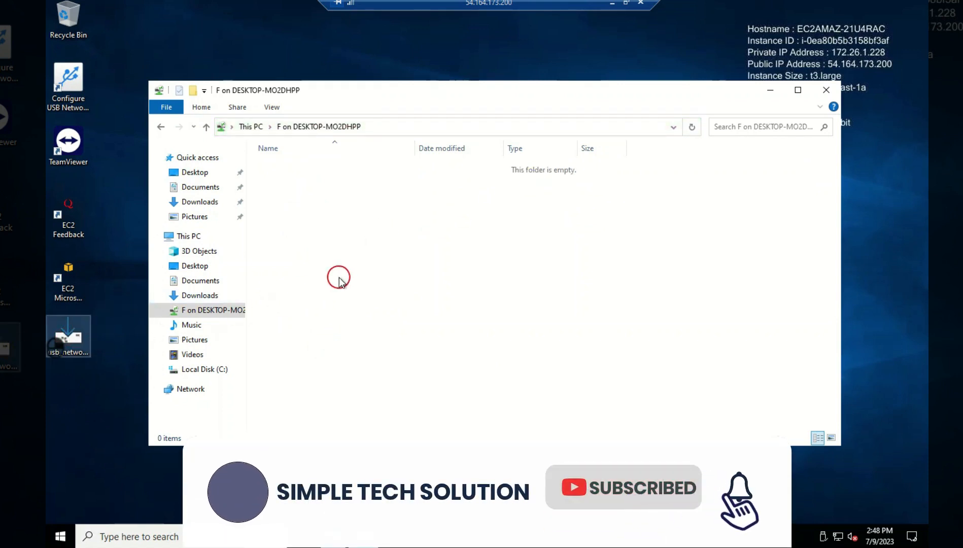
Paste usb_network_gate (9,472 KB) into the redirected F drive
right_click(391, 270)
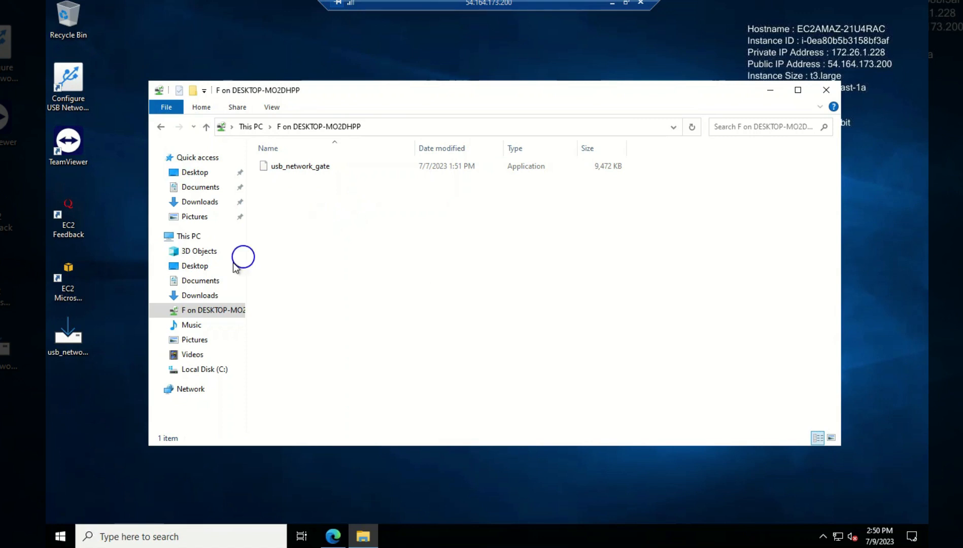
left_click(213, 310)
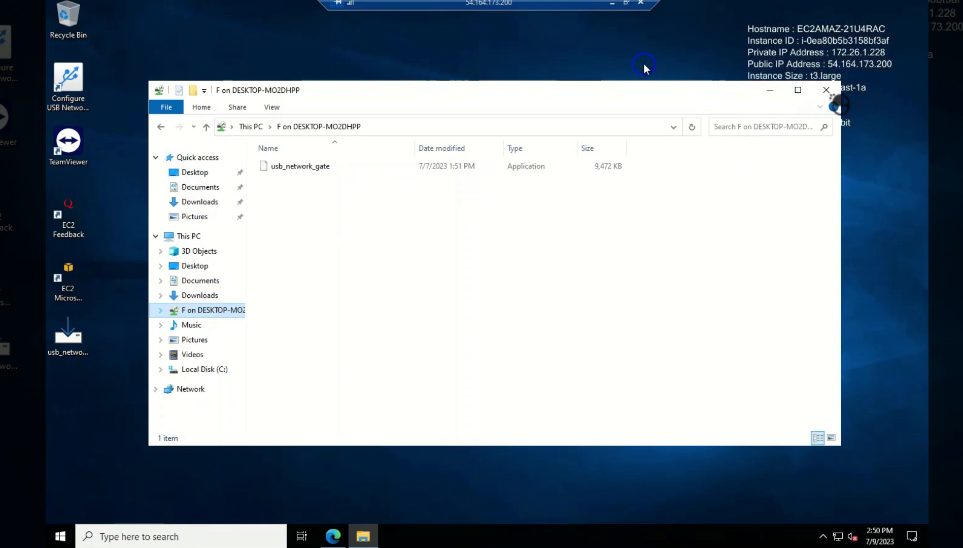
Open local Windows 10 (F:) and confirm it holds usb_network_gate
left_click(826, 89)
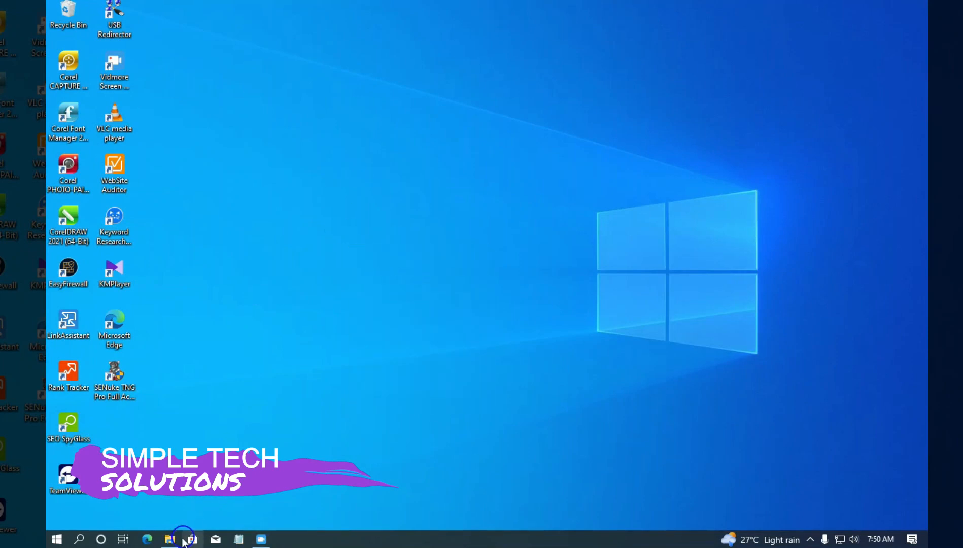
left_click(169, 540)
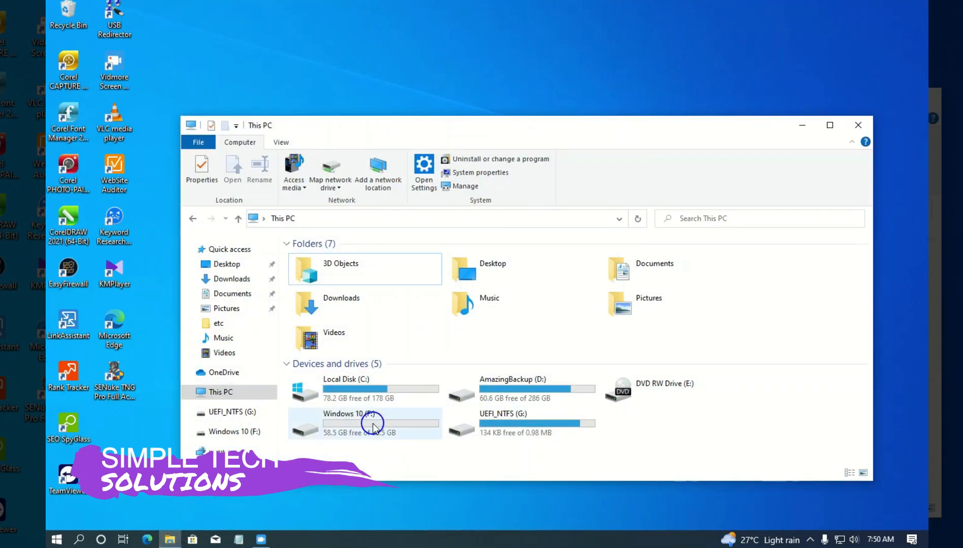
double_click(372, 422)
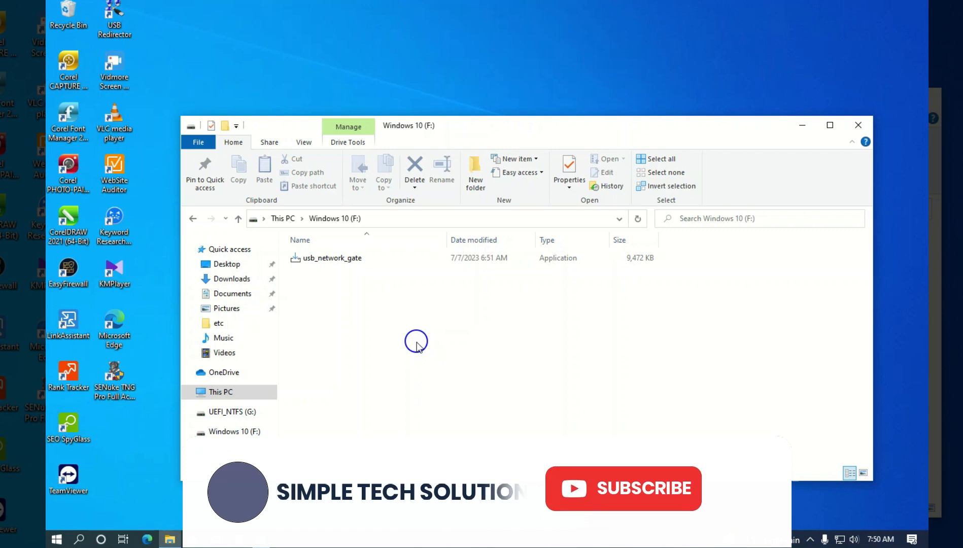
left_click(622, 488)
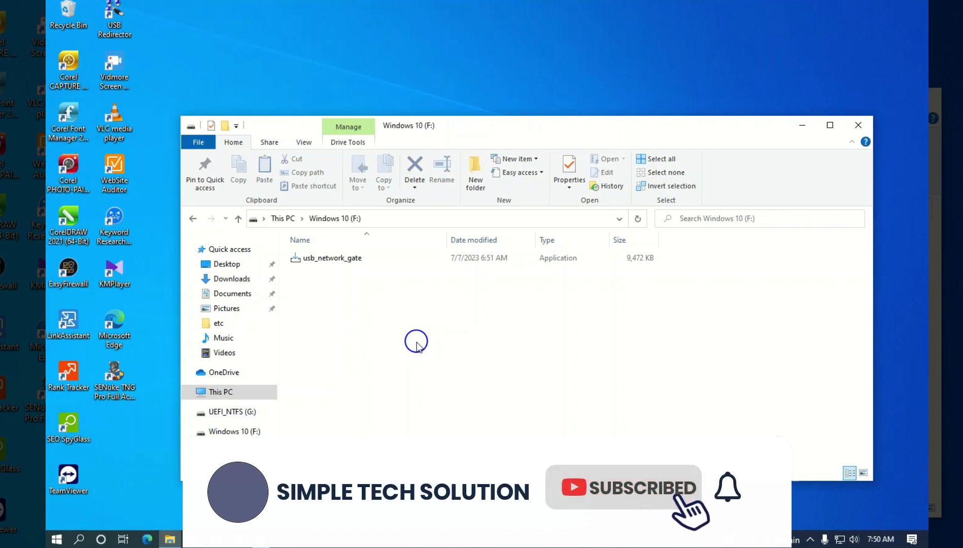